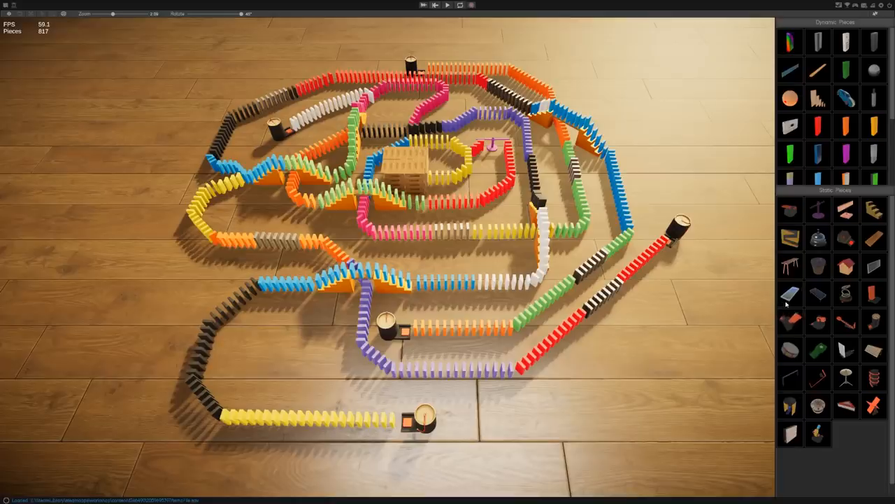
mouse_move(778, 311)
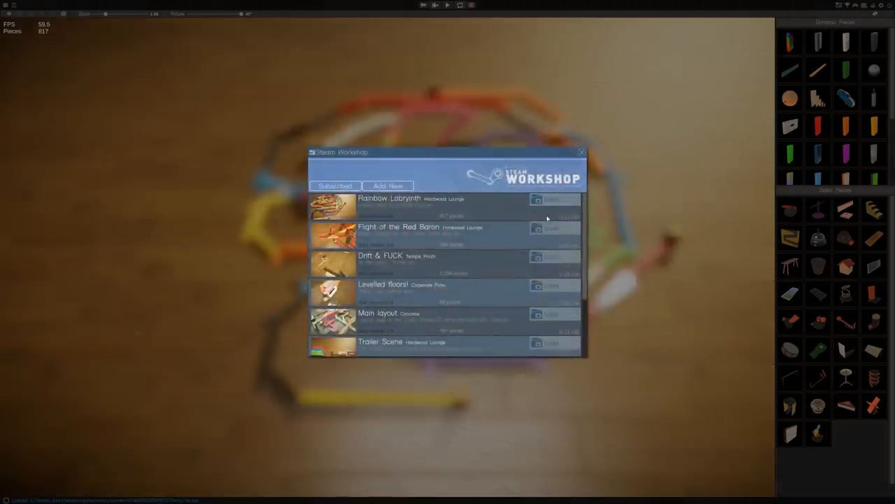
Load the red-dominoes-over-glass-ramps layout from the Steam Workshop window
click(581, 151)
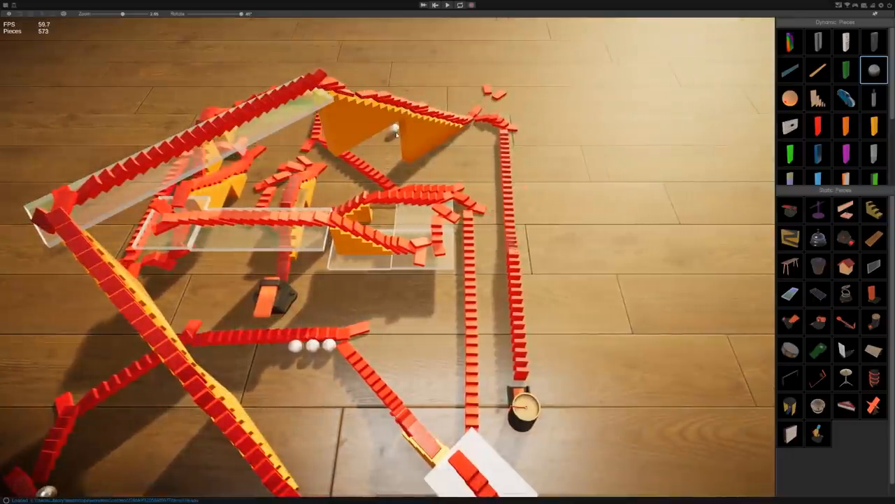
click(419, 129)
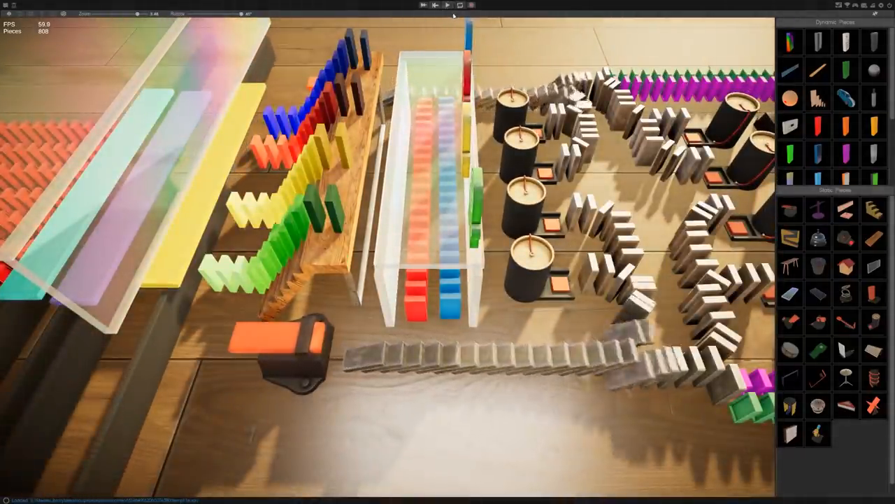
Load the rainbow-stairs-in-glass-walls layout from the Workshop list
click(448, 5)
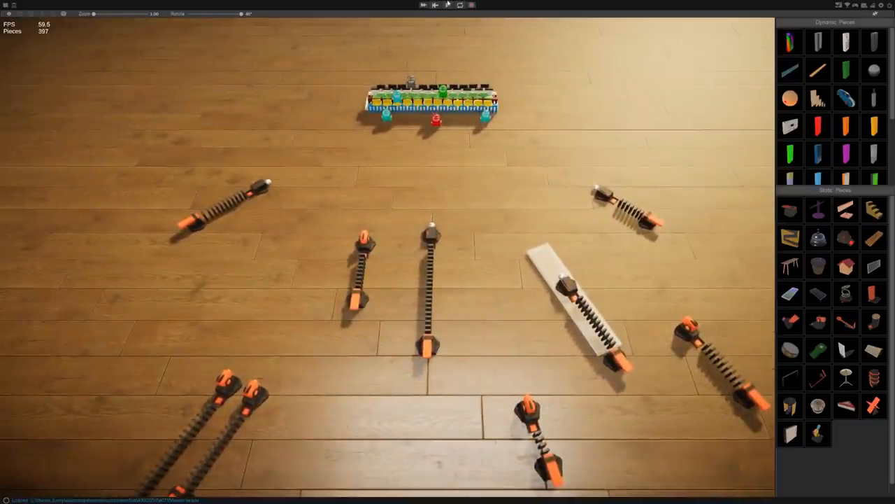
Fire the spring launchers, reset them, then load the large custom run with the mini-golf green
click(447, 6)
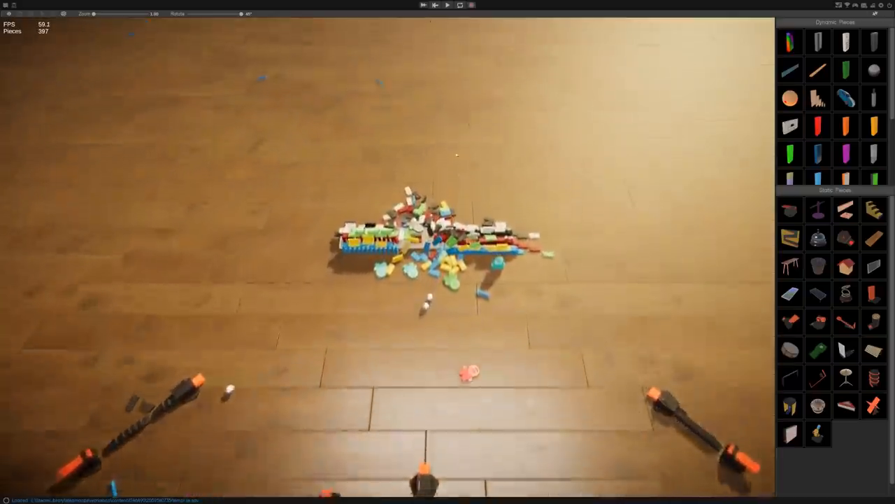
click(447, 5)
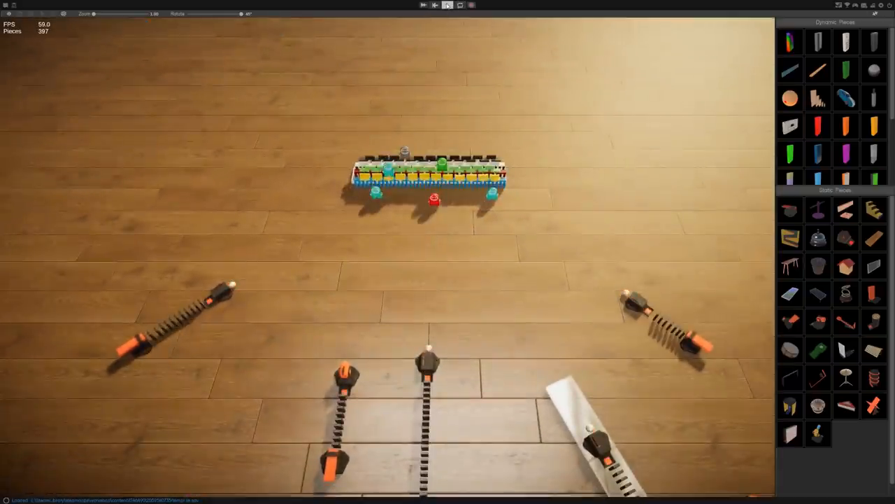
click(435, 6)
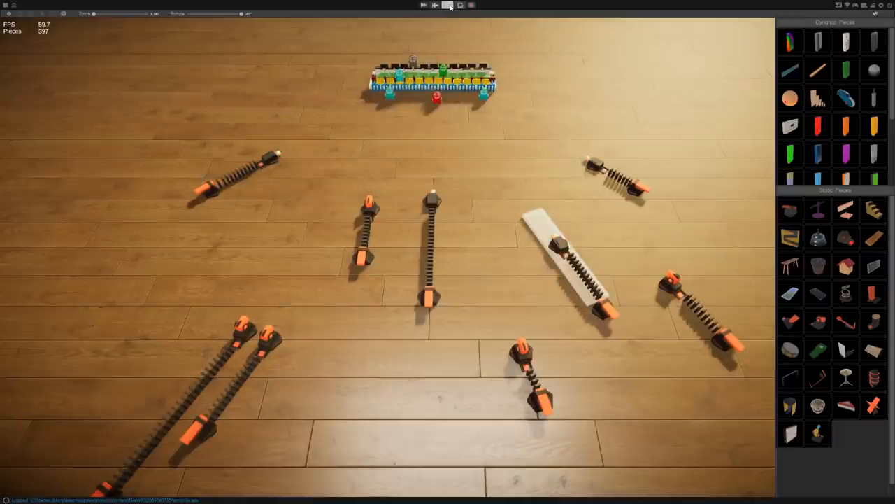
click(446, 6)
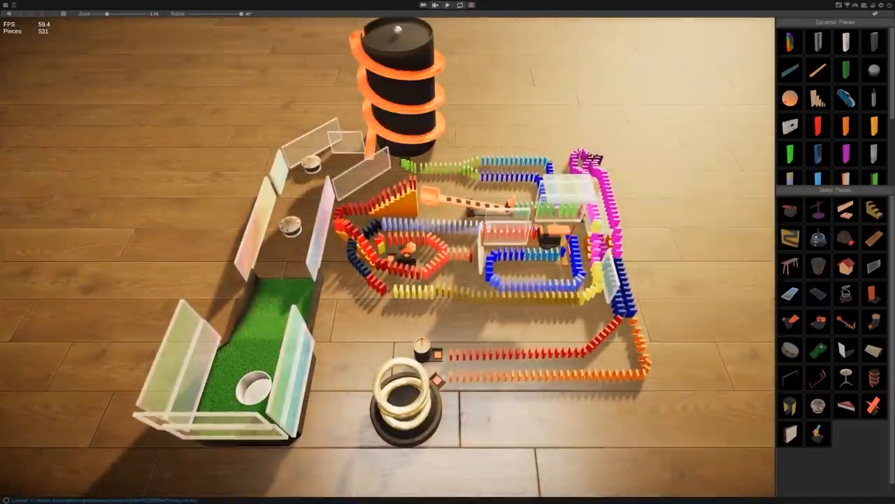
click(448, 6)
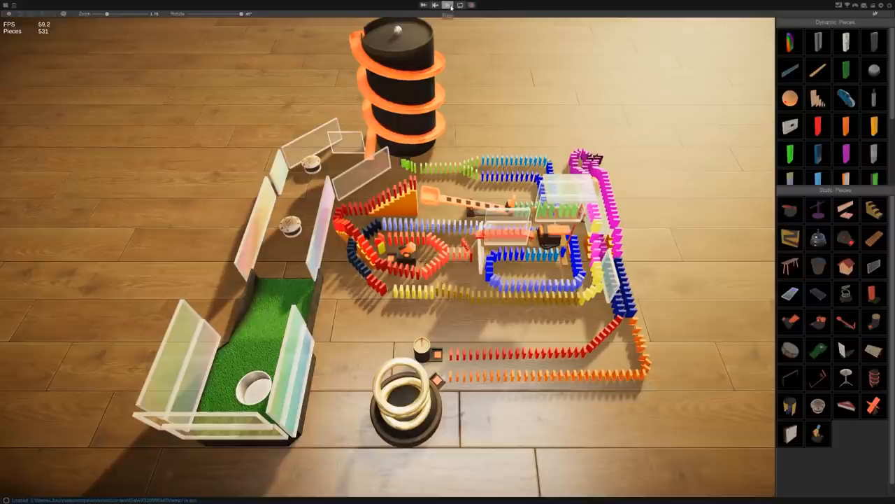
click(448, 6)
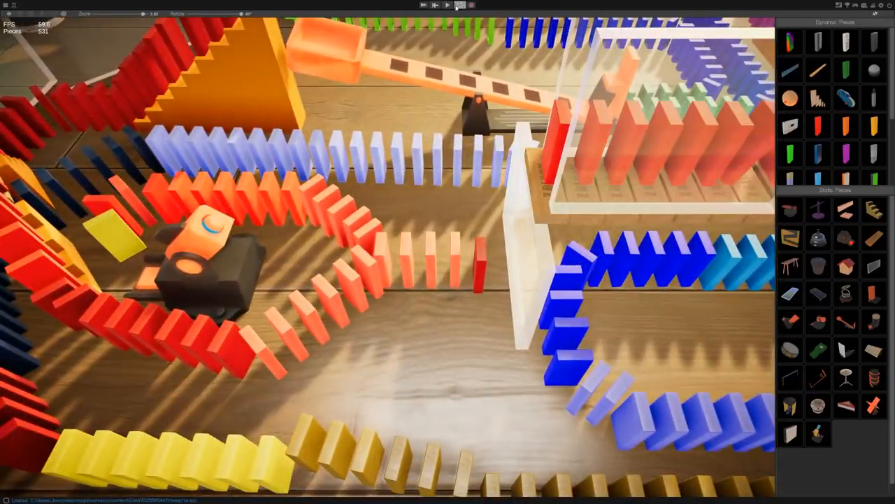
click(448, 6)
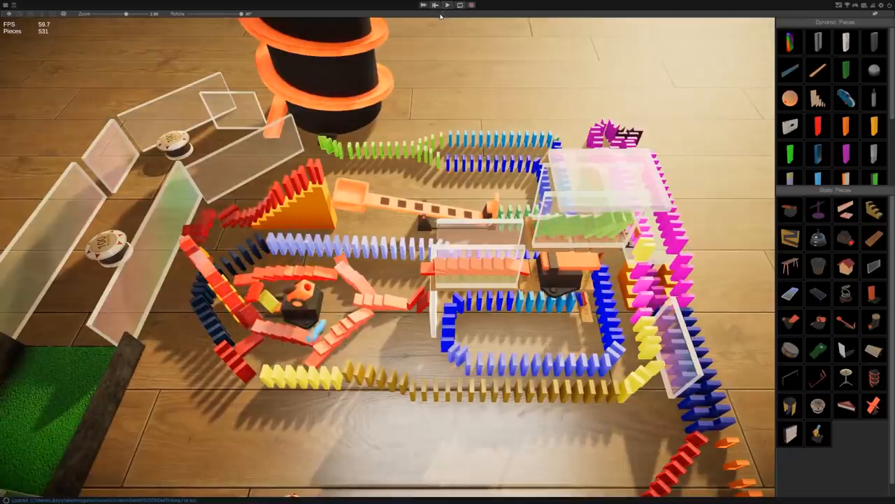
click(448, 6)
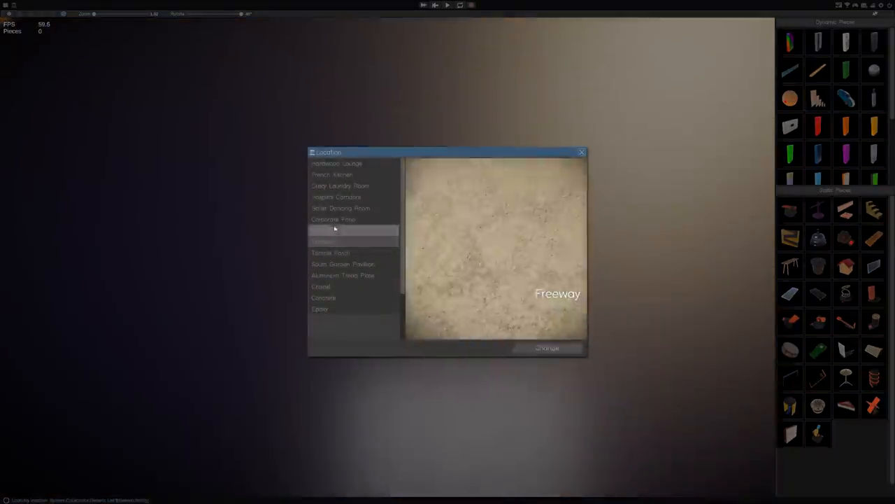
Preview French Kitchen, Ballet Room, Laundry, Concrete and Temple Porch floors, then change to Hardwood Lounge
click(342, 174)
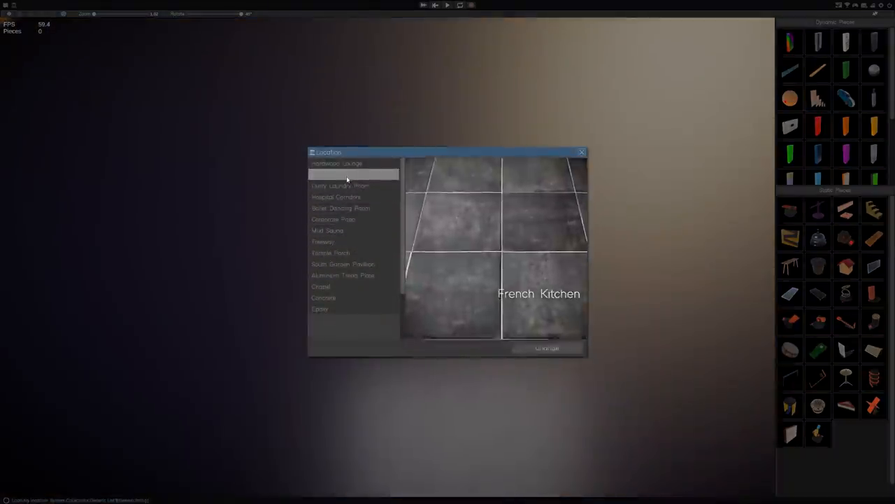
click(341, 207)
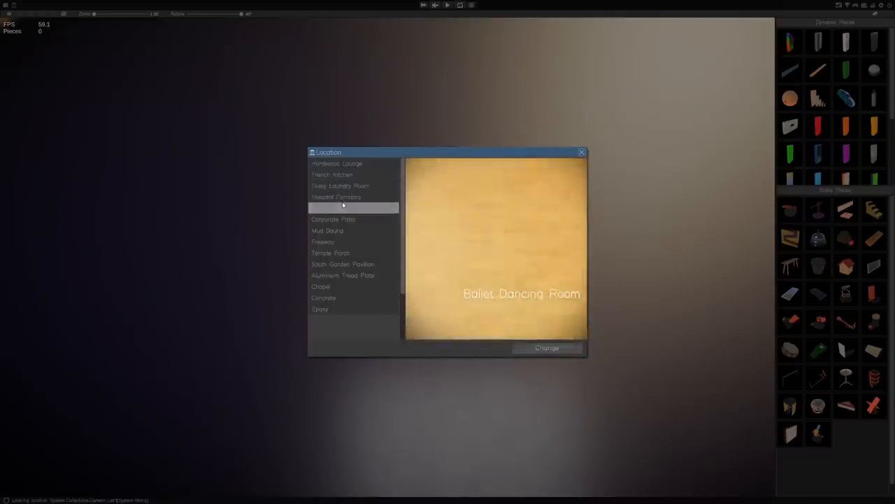
click(340, 184)
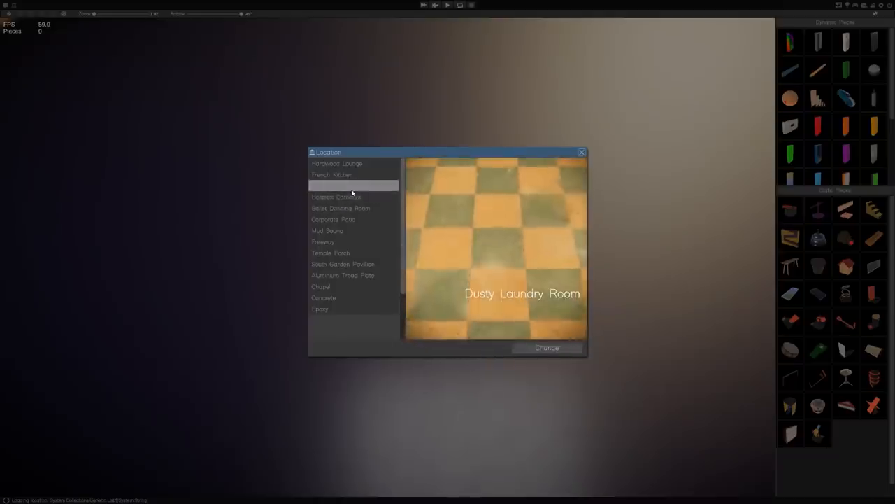
click(325, 297)
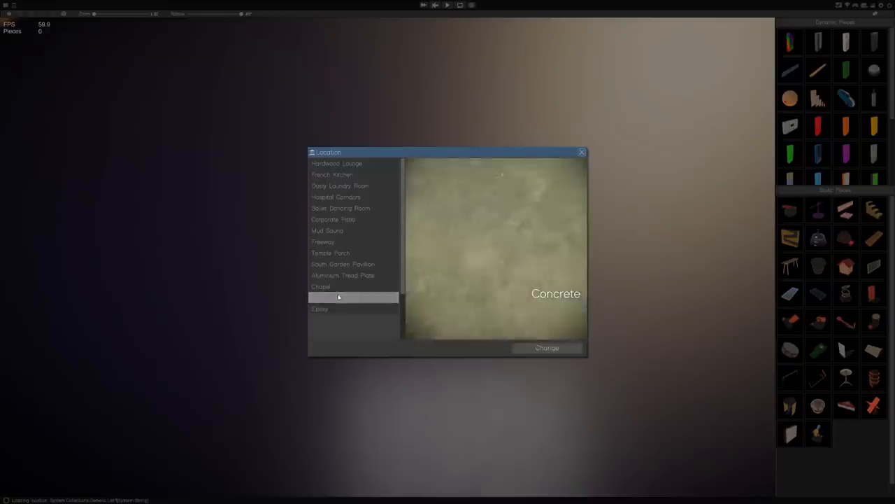
click(331, 252)
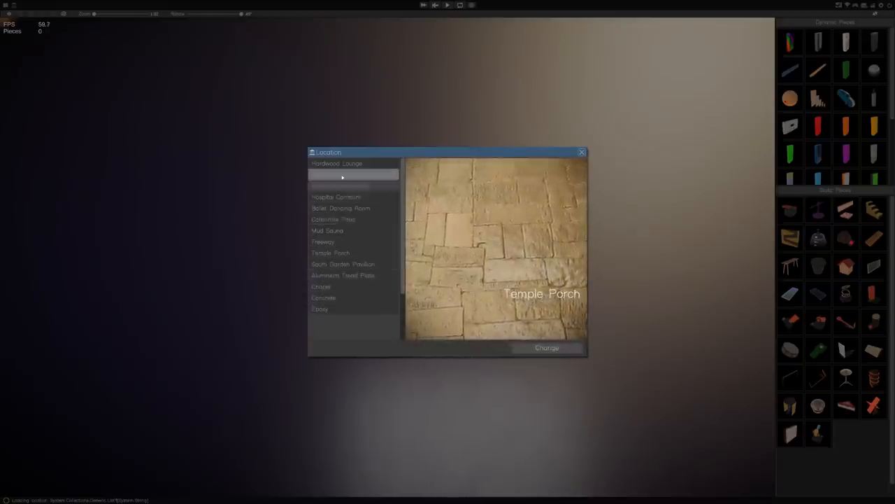
click(342, 174)
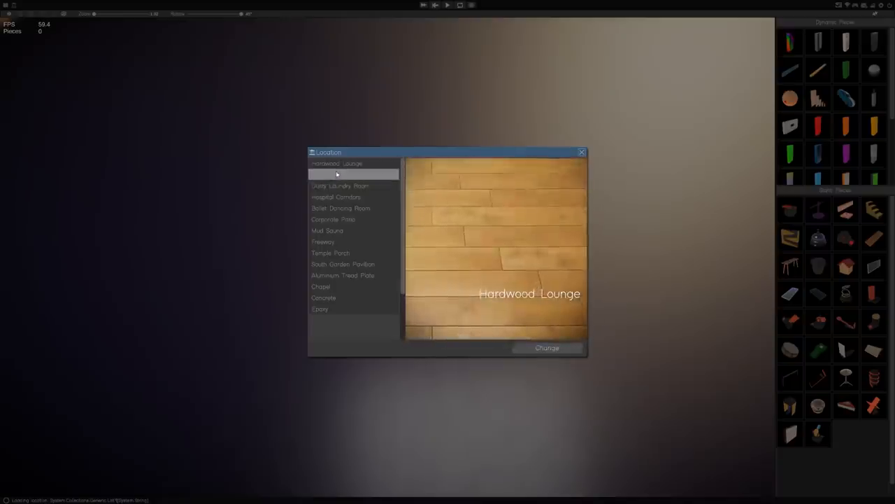
click(547, 347)
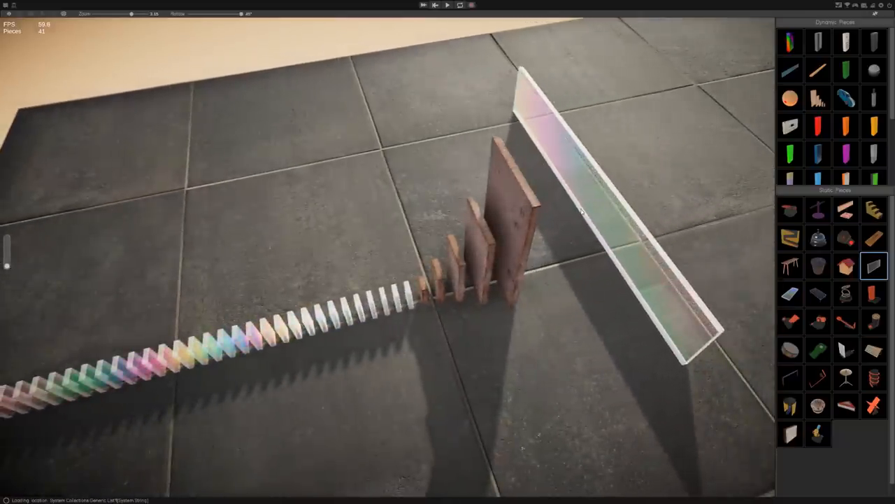
Simulate the glass-wall trigger toppling the boards and rainbow line, then restore the pieces
click(448, 5)
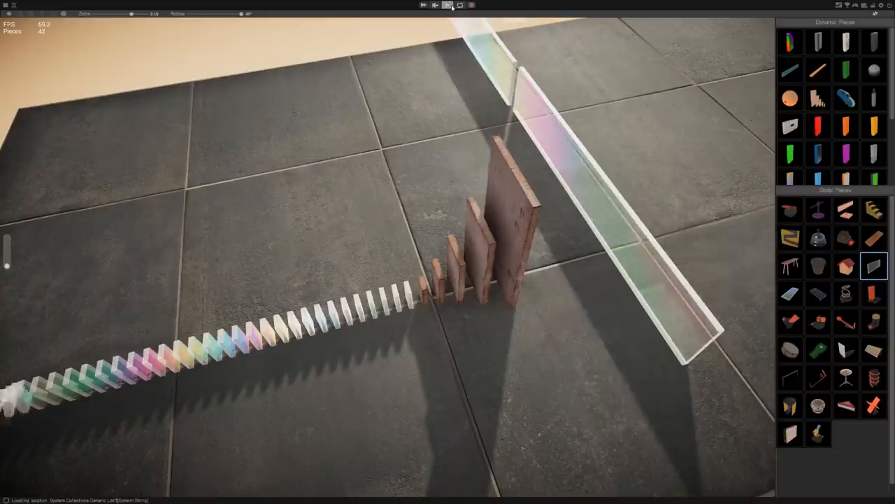
click(448, 5)
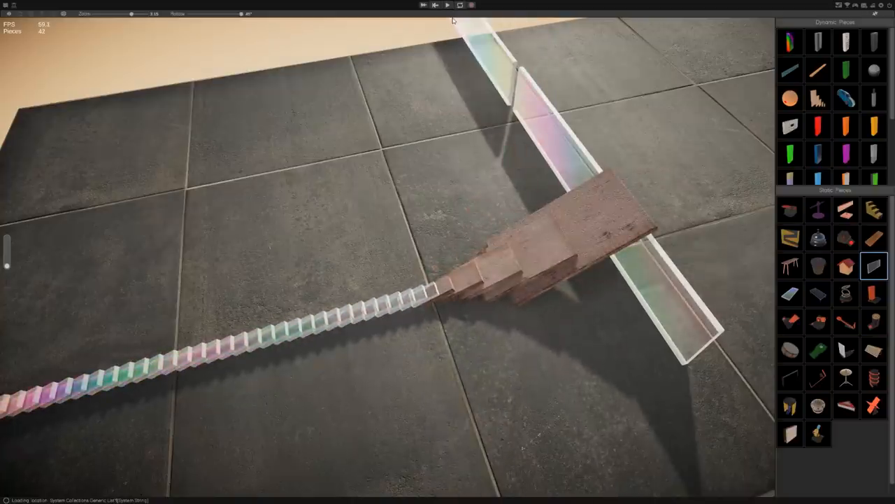
click(447, 6)
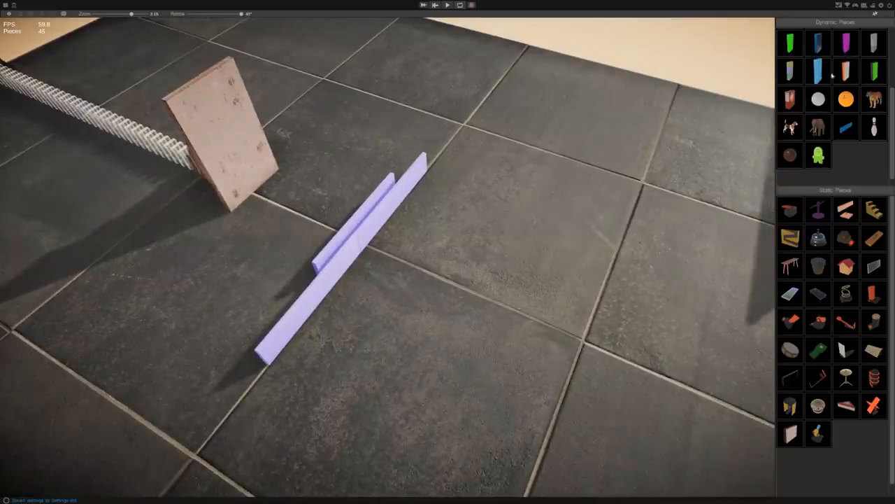
Place two long purple bars on the floor past the tall wooden board
scroll(up, 3)
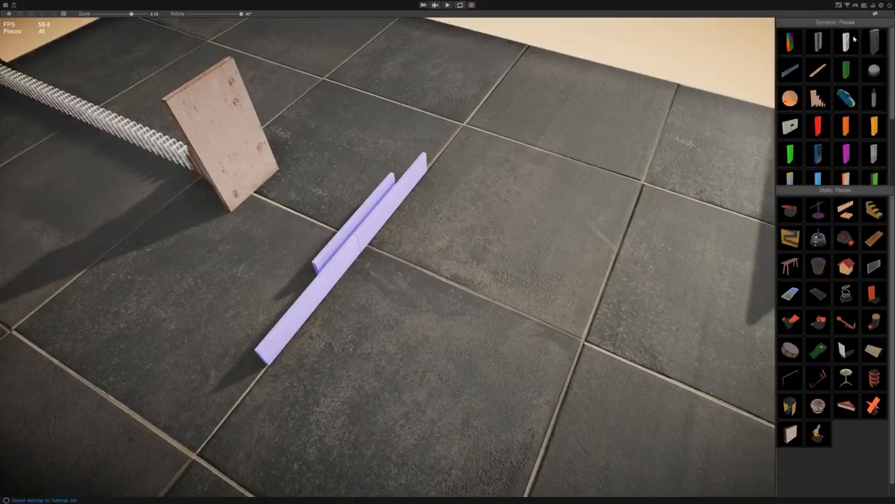
click(791, 40)
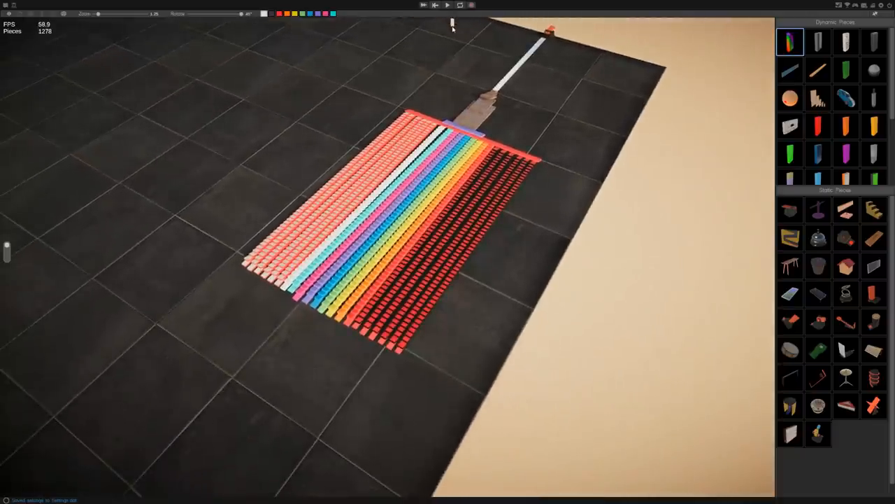
Lay out more coloured domino rows to fill the rainbow field
click(460, 6)
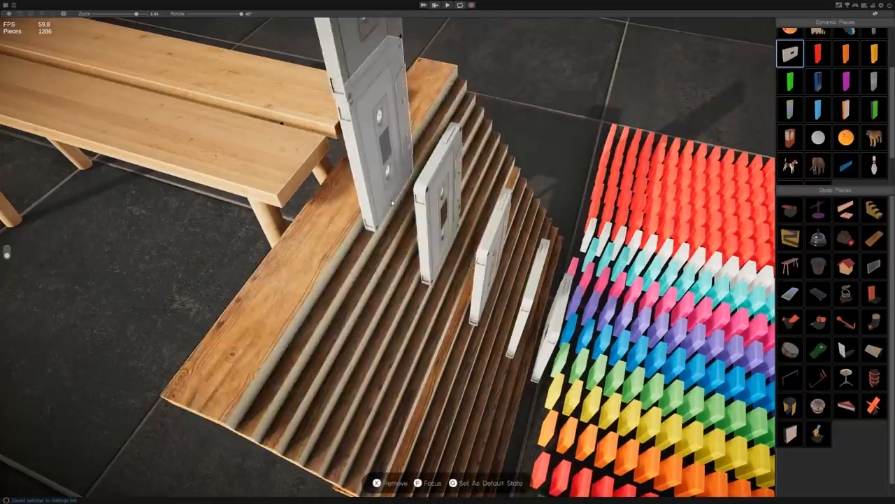
Stand two cassette tapes down the slatted wooden stairs beside the bench
click(447, 5)
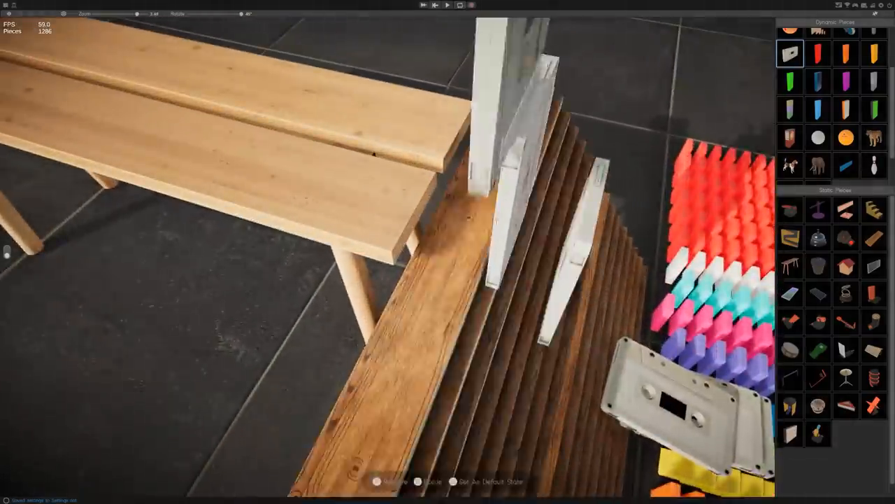
click(459, 6)
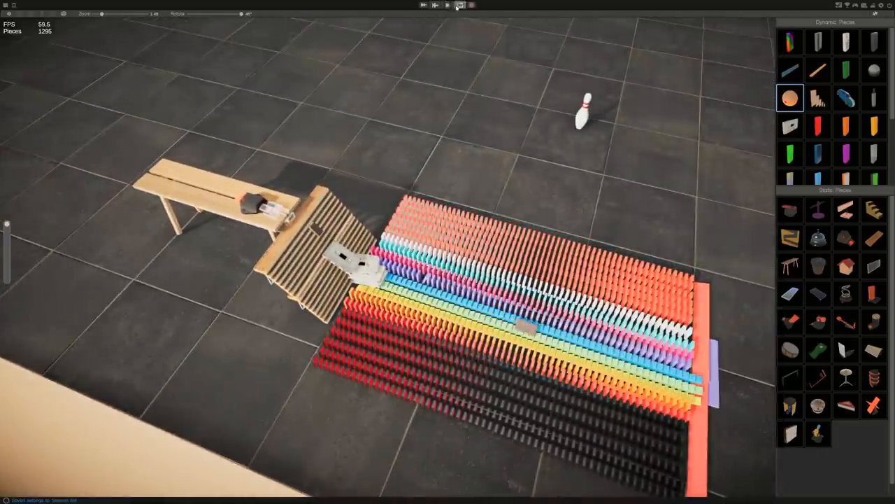
Run the bench and cassette stairs section, pause to inspect, then reset the pieces
click(435, 6)
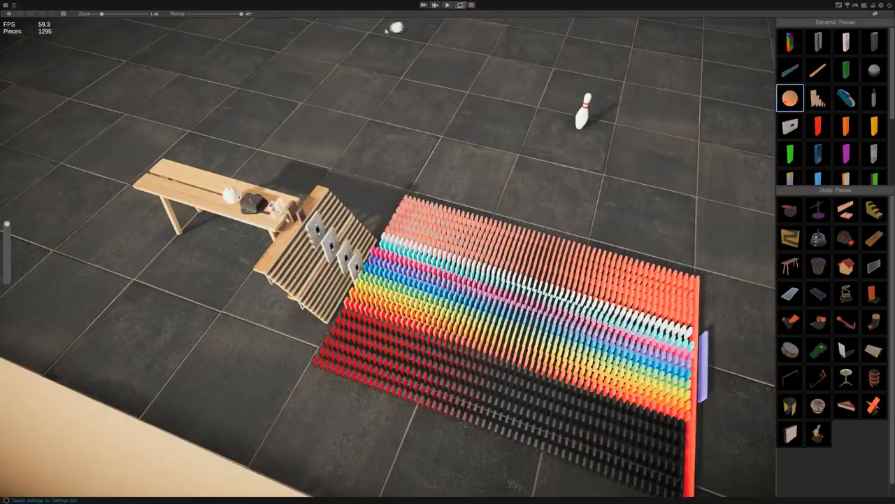
click(448, 5)
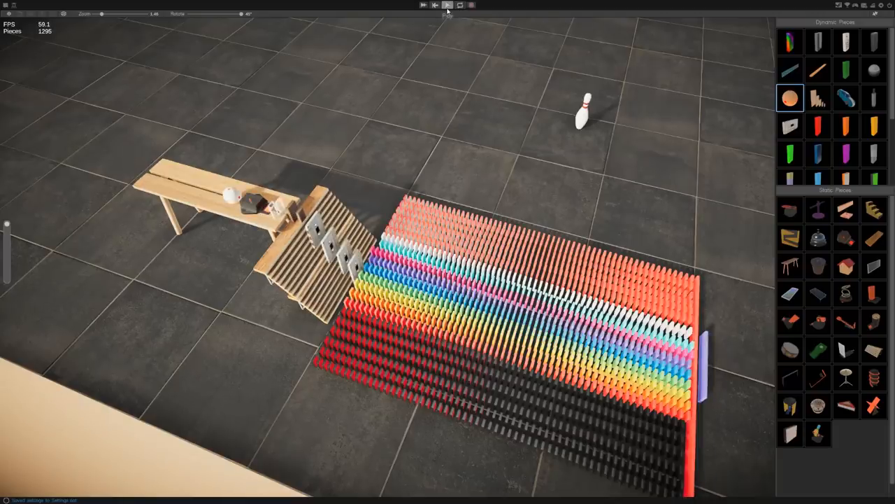
click(448, 5)
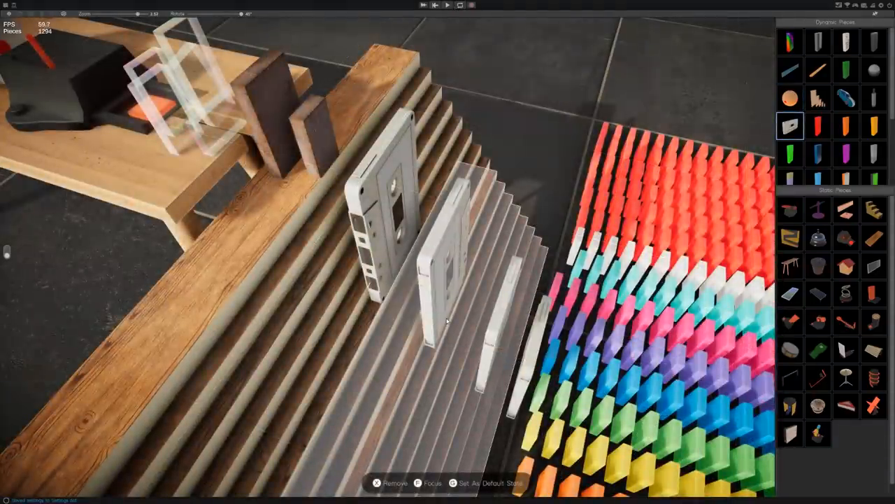
Place cassette cases and wooden blocks on the bench top above the stairs
click(435, 5)
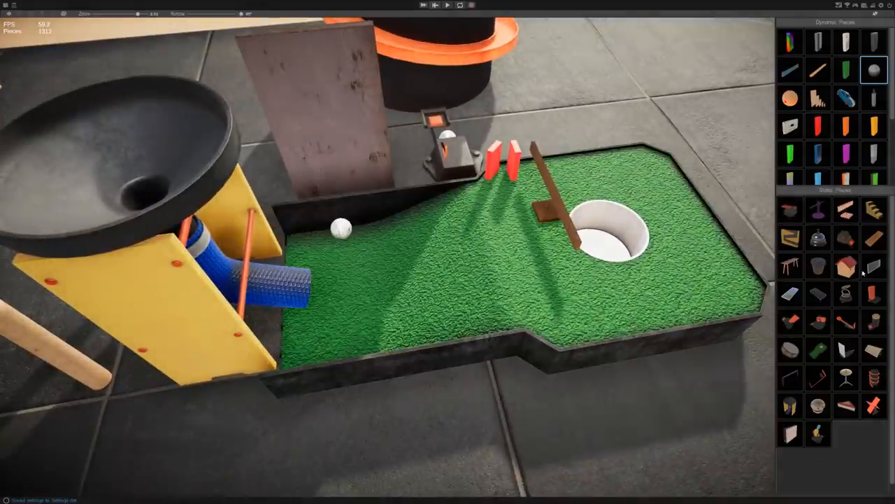
Add a piece onto the mini-golf green to complete its hole and ball setup
click(790, 294)
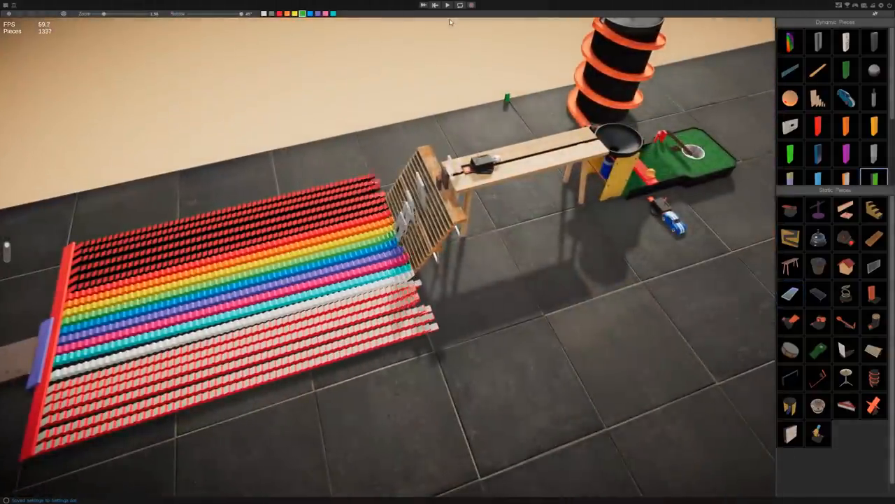
Pick the spiral tower piece from the palette for placement beside the mini-golf course
click(448, 5)
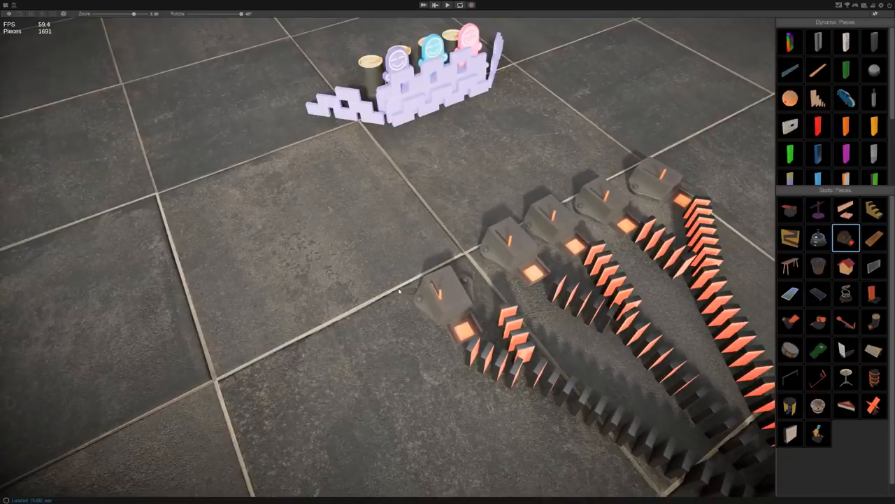
Place two splitter blocks at the branch starts of the orange lines and run the simulation
click(440, 287)
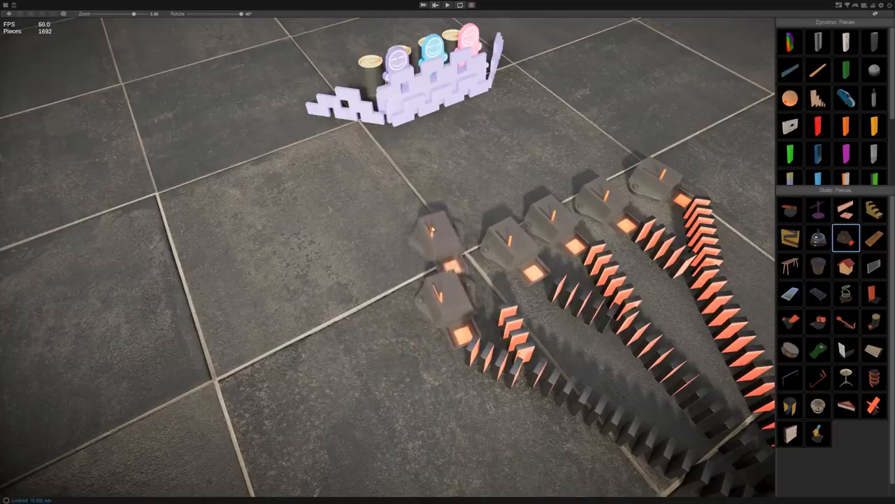
click(507, 310)
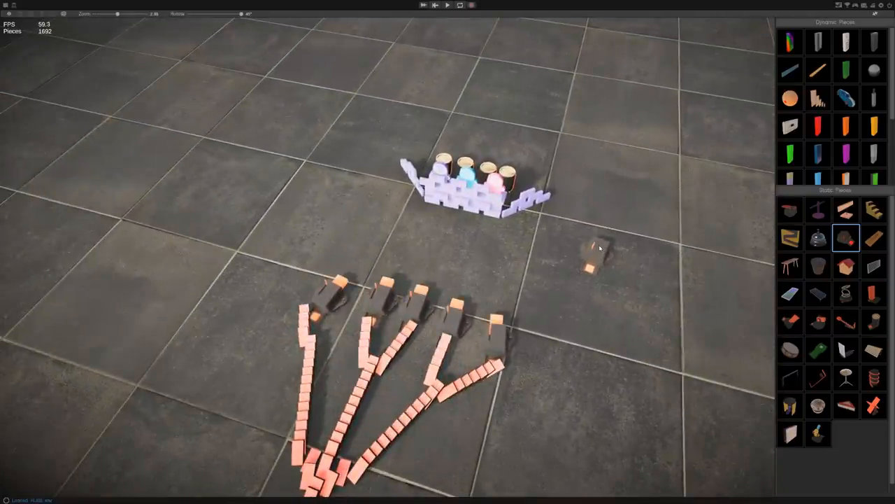
click(447, 6)
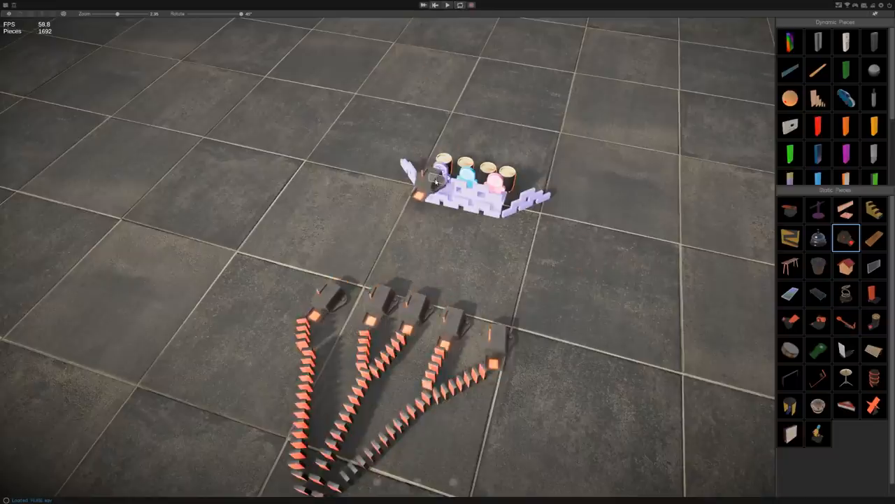